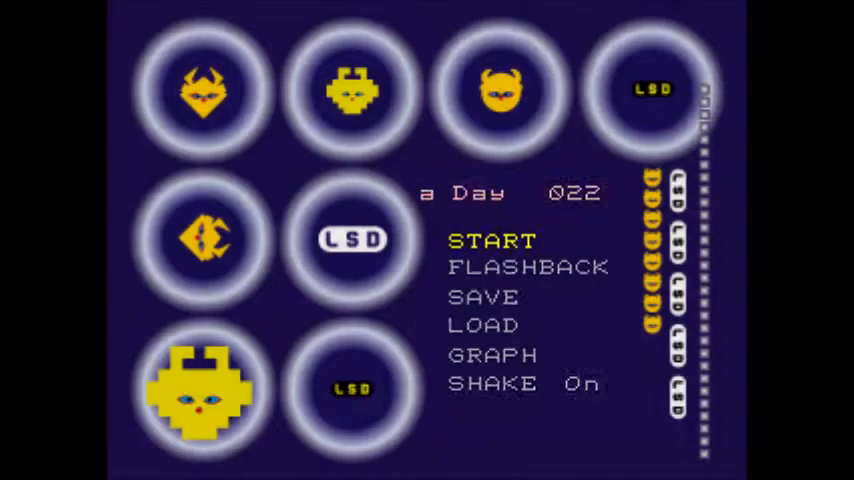
left_click(490, 240)
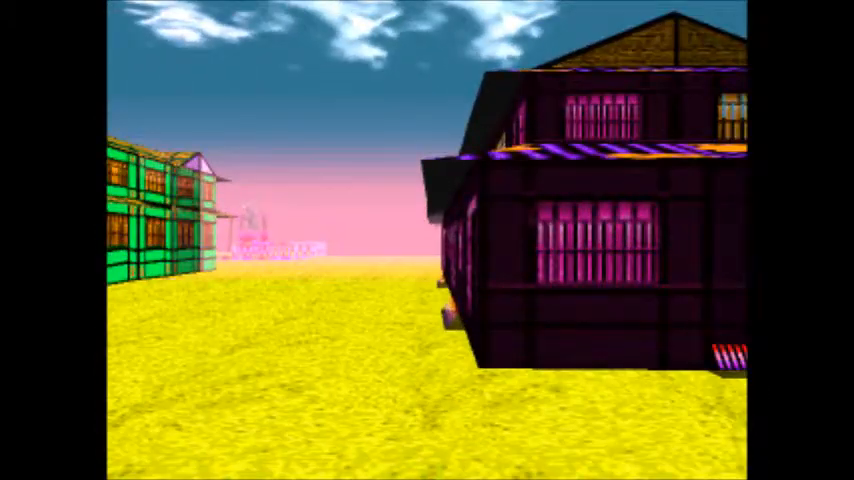
mouse_move(427, 240)
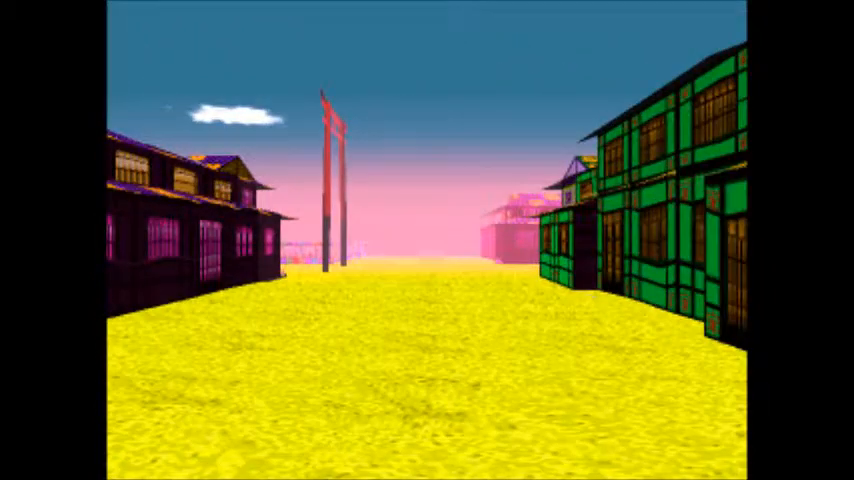